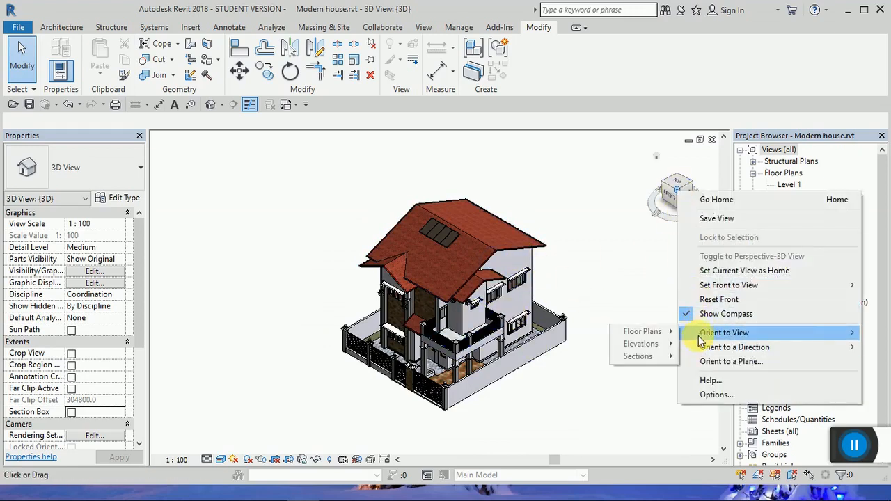
{"action": "mouse_move", "coordinate": [641, 343]}
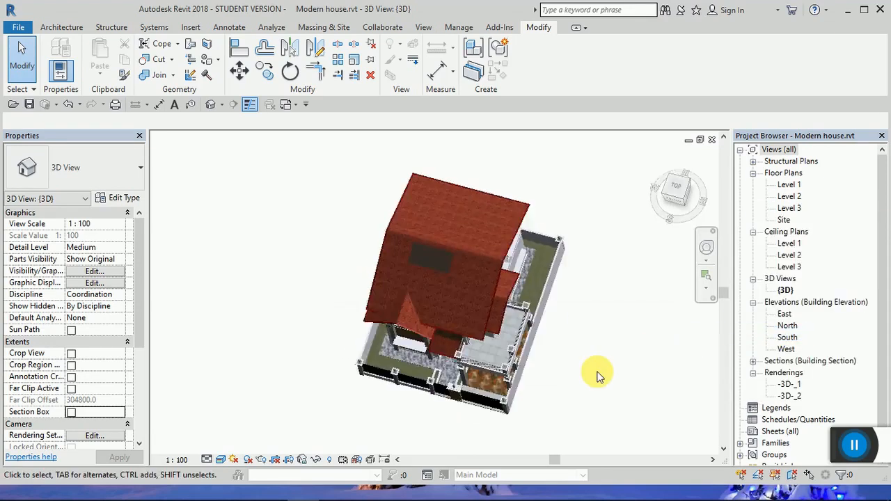
- Lower the section box to Level 1 and orbit the cut model to an angled view of the interior
{"action": "left_click", "coordinate": [677, 185]}
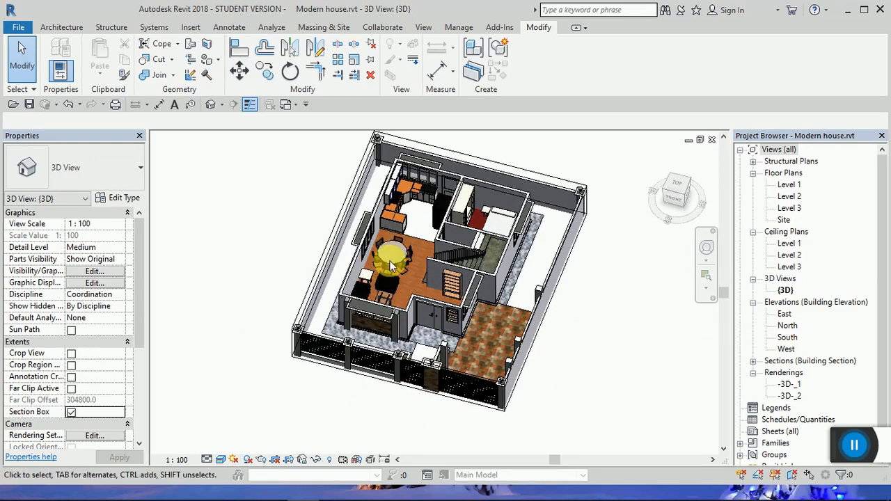
{"action": "left_click", "coordinate": [502, 220]}
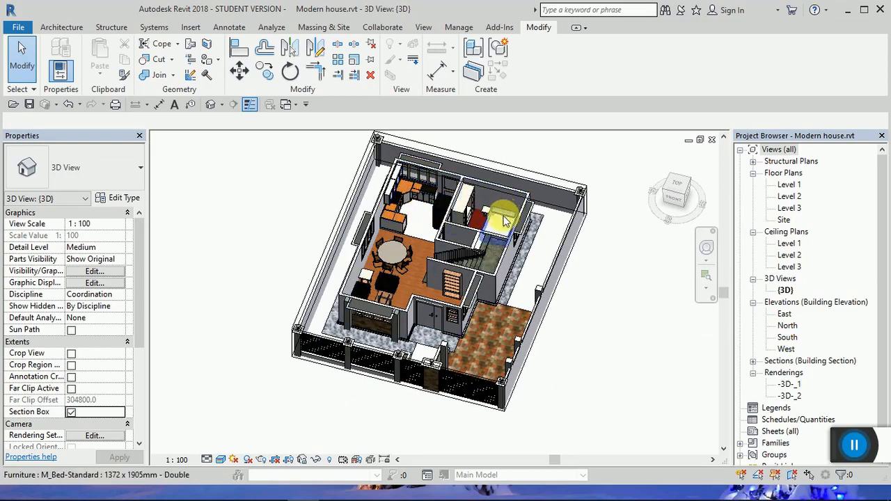
{"action": "mouse_move", "coordinate": [494, 251]}
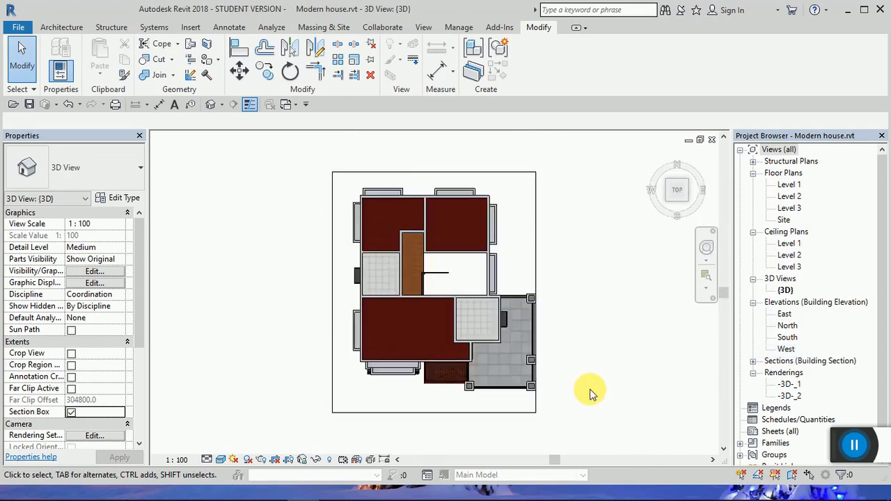
{"action": "left_click_drag", "start_coordinate": [592, 390], "coordinate": [602, 267]}
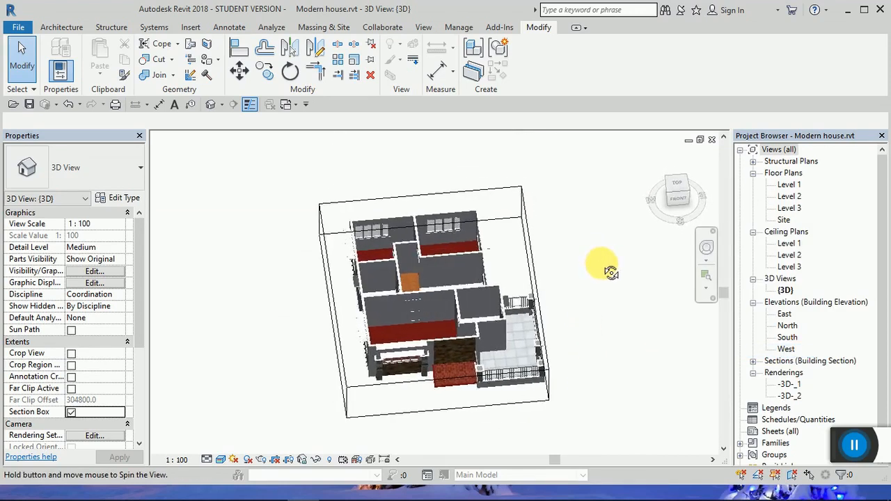
{"action": "left_click_drag", "start_coordinate": [602, 262], "coordinate": [487, 318]}
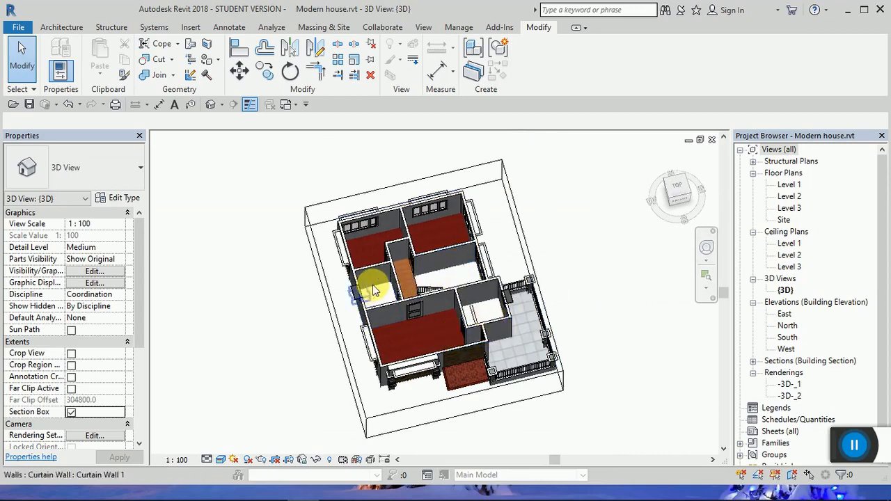
{"action": "mouse_move", "coordinate": [466, 237]}
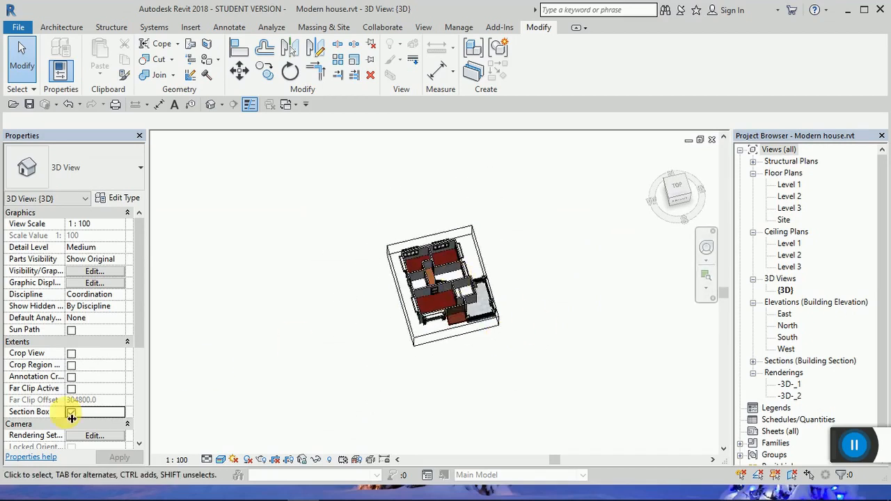
- Switch off the section box and orbit to a front-corner view of the whole house
{"action": "left_click", "coordinate": [71, 412]}
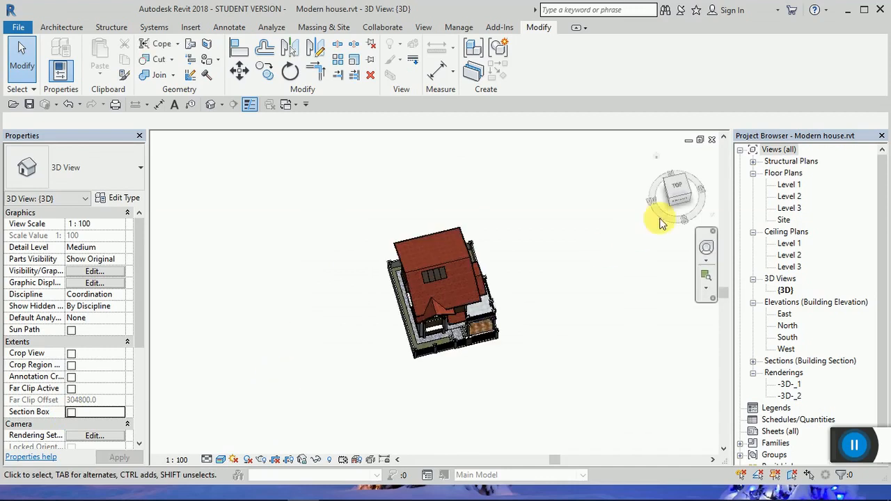
{"action": "left_click_drag", "start_coordinate": [661, 223], "coordinate": [661, 188]}
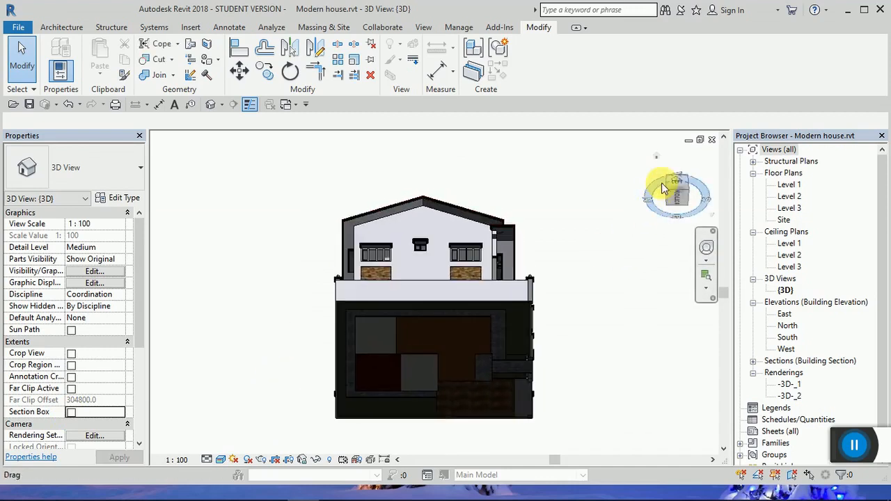
{"action": "left_click_drag", "start_coordinate": [675, 188], "coordinate": [684, 178]}
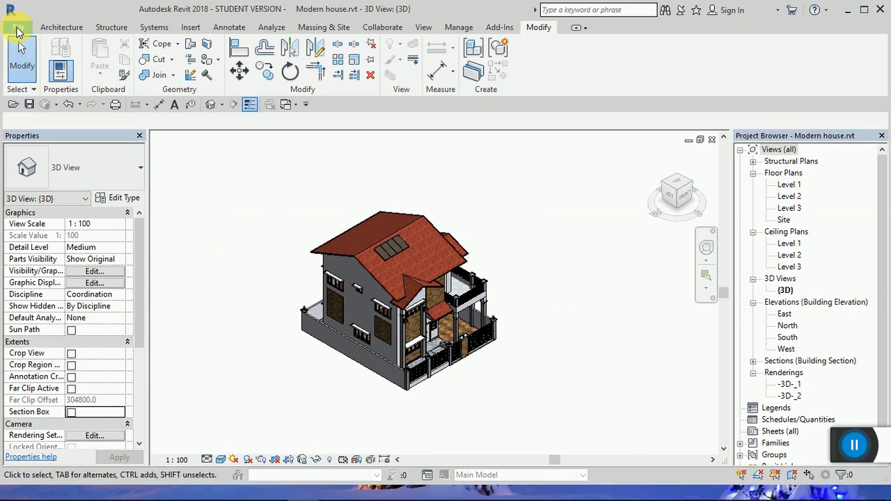
- Start an IFC export from the File menu and browse for a save location
{"action": "left_click", "coordinate": [18, 15]}
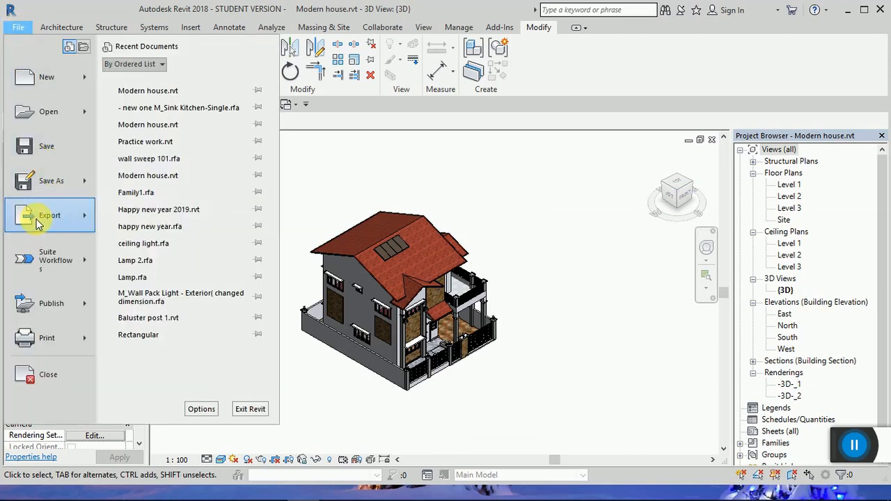
{"action": "left_click", "coordinate": [50, 214]}
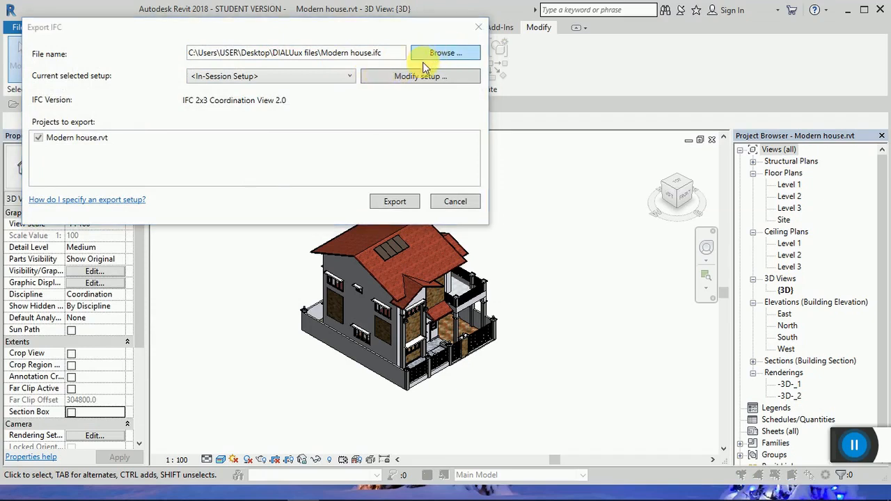
{"action": "left_click", "coordinate": [446, 53]}
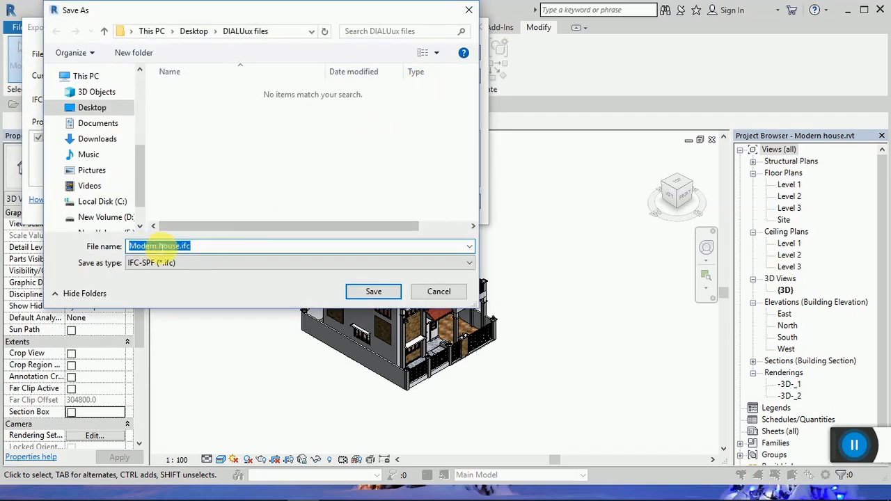
{"action": "mouse_move", "coordinate": [195, 178]}
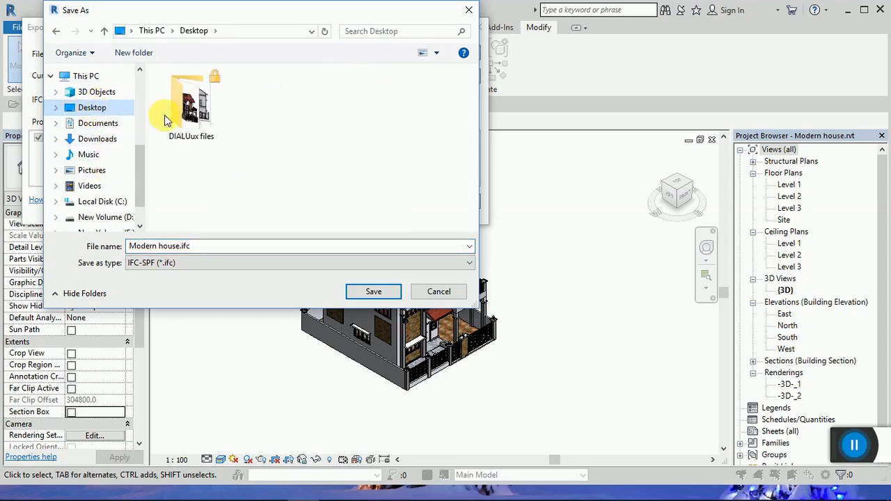
- Save the export as Modern house.ifc in the Desktop's DIALux files folder and run it
{"action": "double_click", "coordinate": [190, 100]}
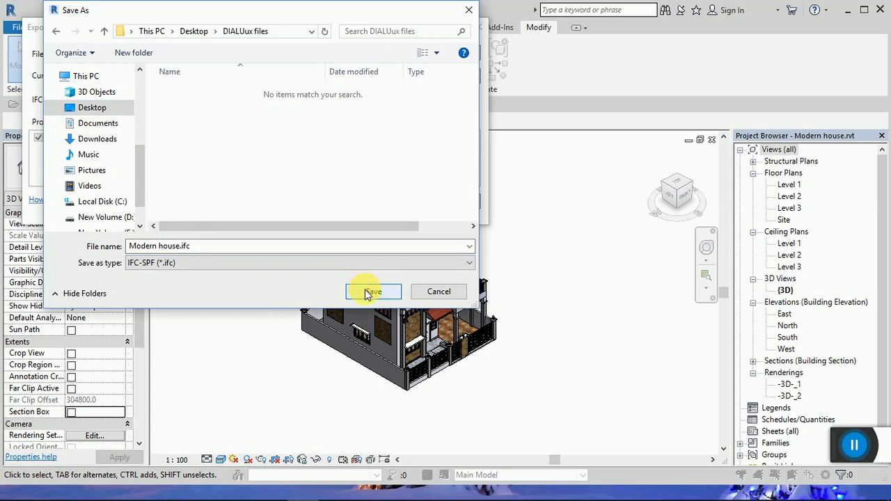
{"action": "left_click", "coordinate": [373, 291]}
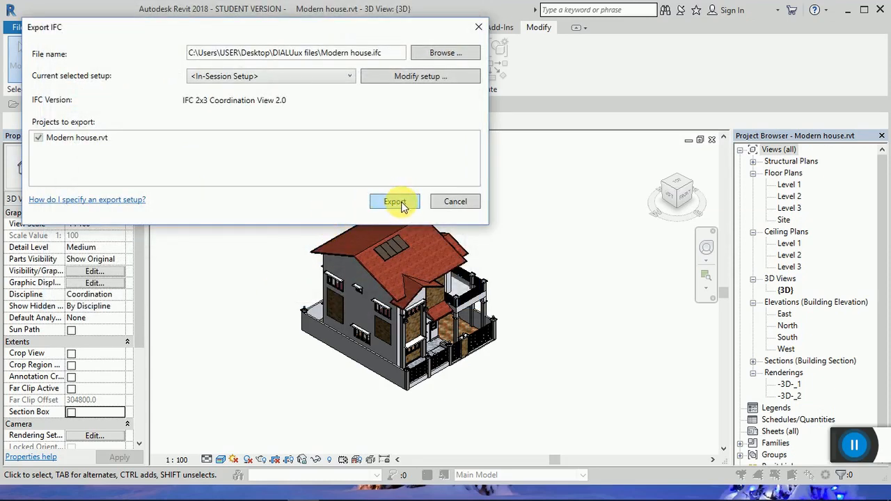
{"action": "left_click", "coordinate": [396, 201]}
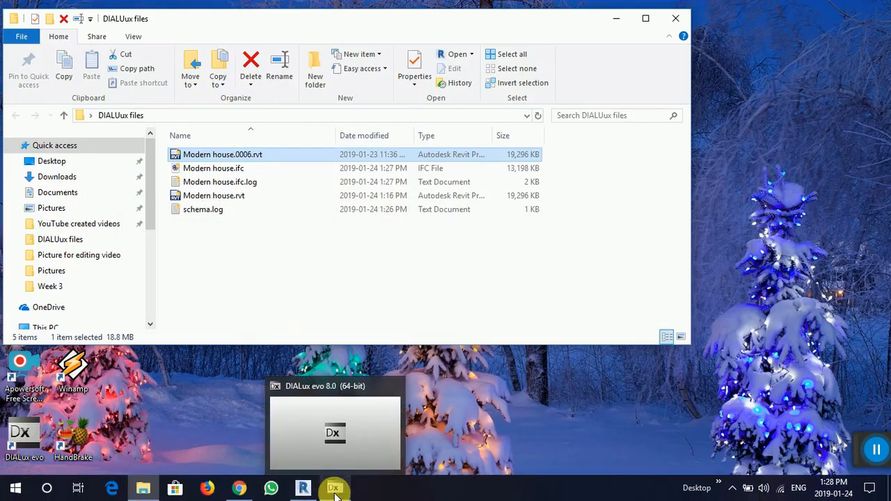
- Switch from Revit to the DIALux evo 8.0 start screen
{"action": "left_click", "coordinate": [334, 487]}
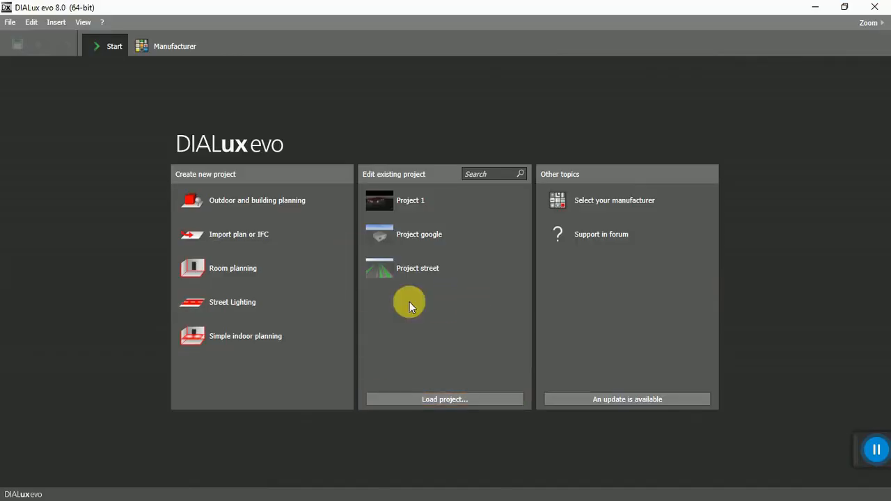
{"action": "mouse_move", "coordinate": [109, 14]}
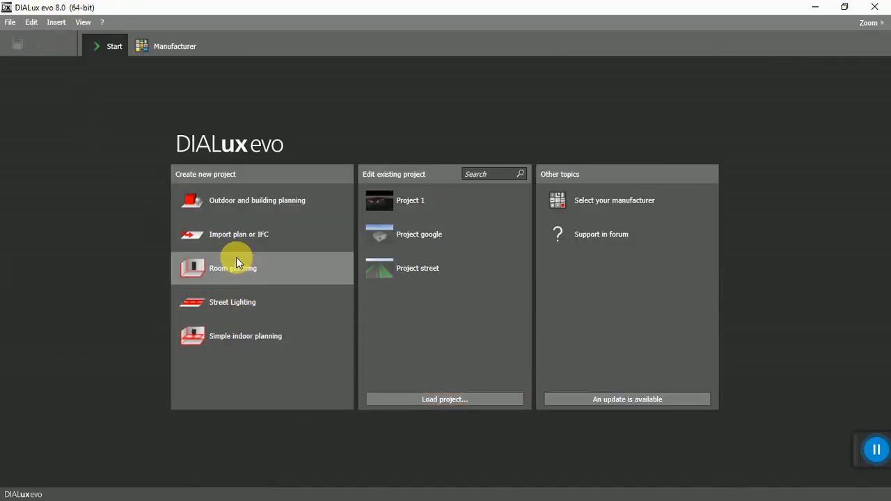
{"action": "mouse_move", "coordinate": [281, 239]}
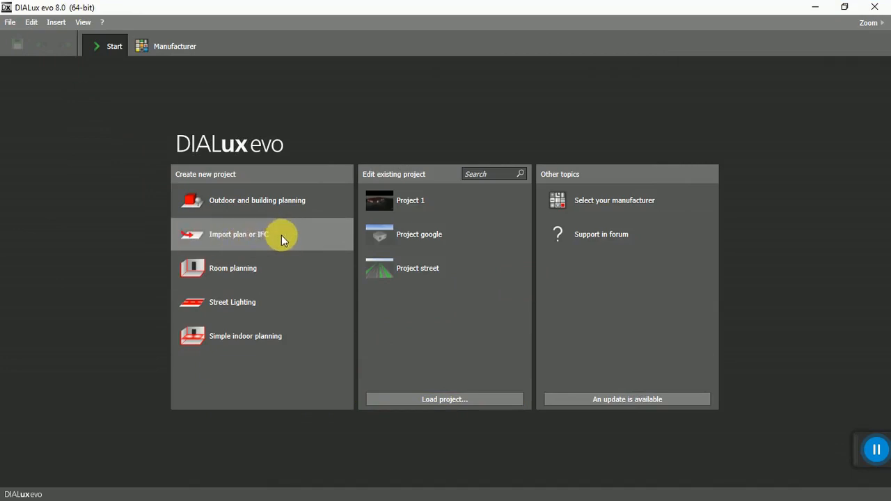
- Import Modern house.ifc from the DIALux files folder, launching the IFC Import Wizard
{"action": "left_click", "coordinate": [240, 234]}
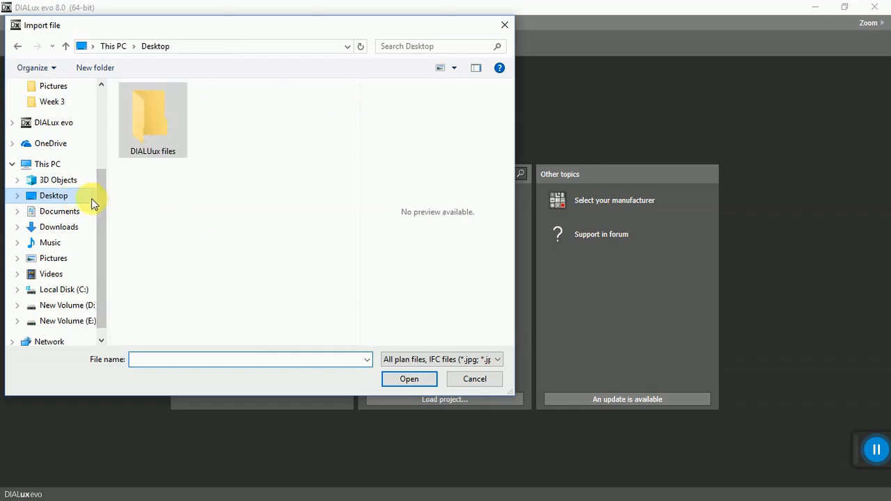
{"action": "double_click", "coordinate": [153, 118]}
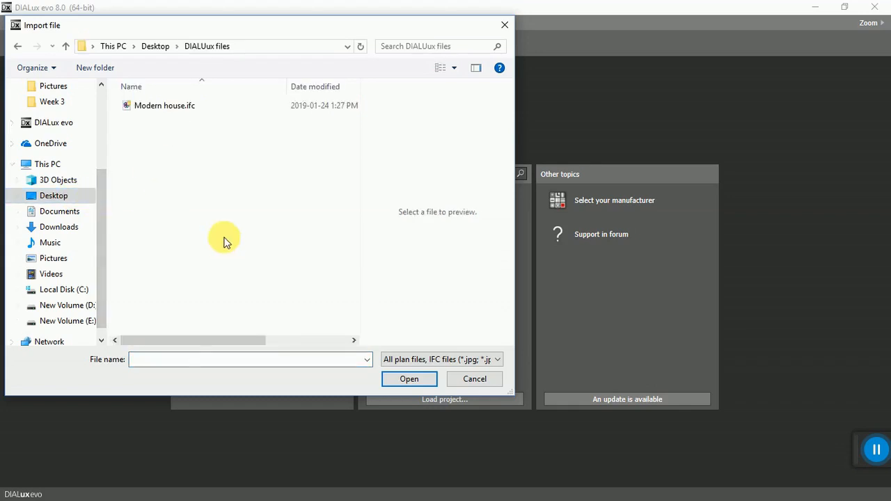
{"action": "left_click", "coordinate": [165, 105]}
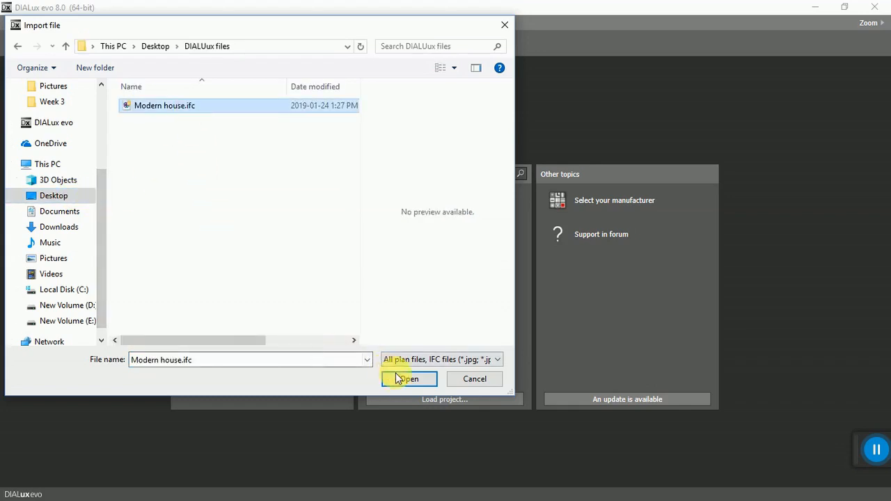
{"action": "left_click", "coordinate": [409, 379]}
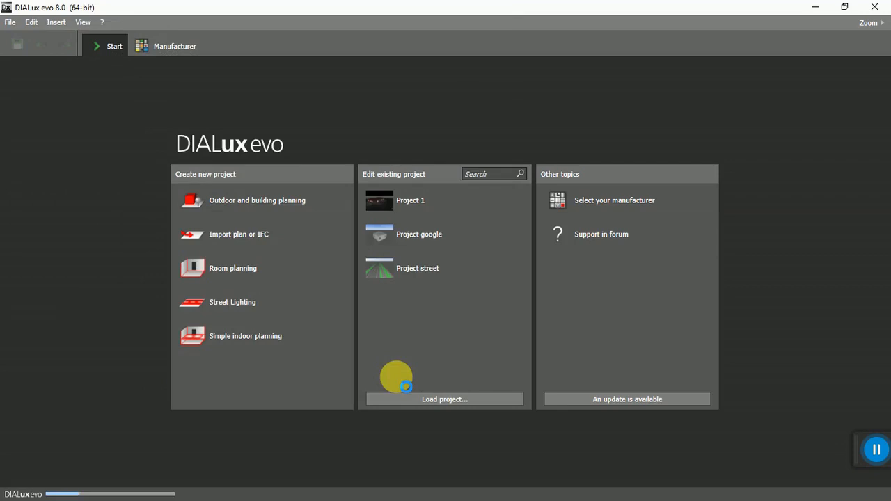
{"action": "mouse_move", "coordinate": [398, 382]}
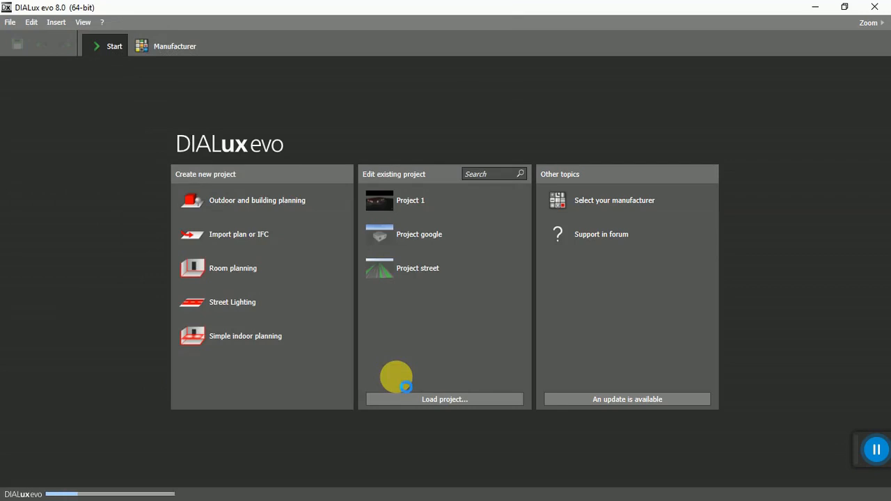
{"action": "mouse_move", "coordinate": [398, 382]}
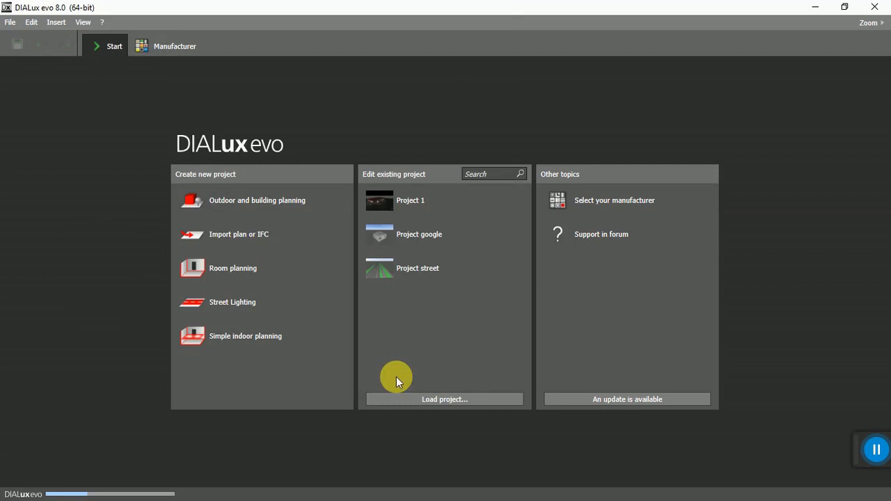
{"action": "left_click", "coordinate": [256, 201]}
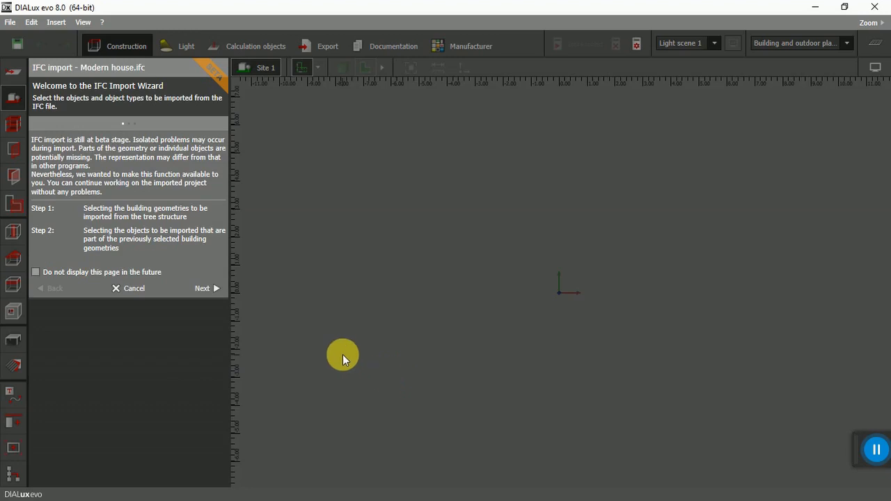
{"action": "mouse_move", "coordinate": [202, 288]}
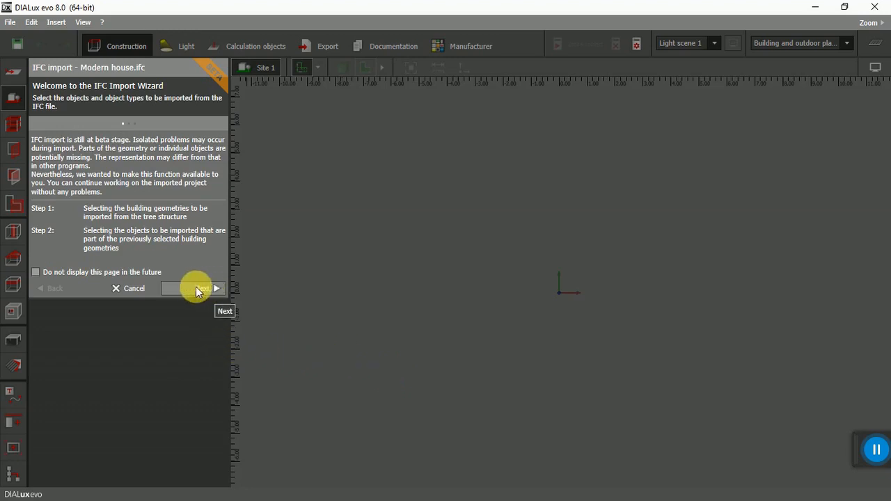
- Advance the wizard to the building-geometry tree with Levels 1–3 all ticked
{"action": "left_click", "coordinate": [201, 288]}
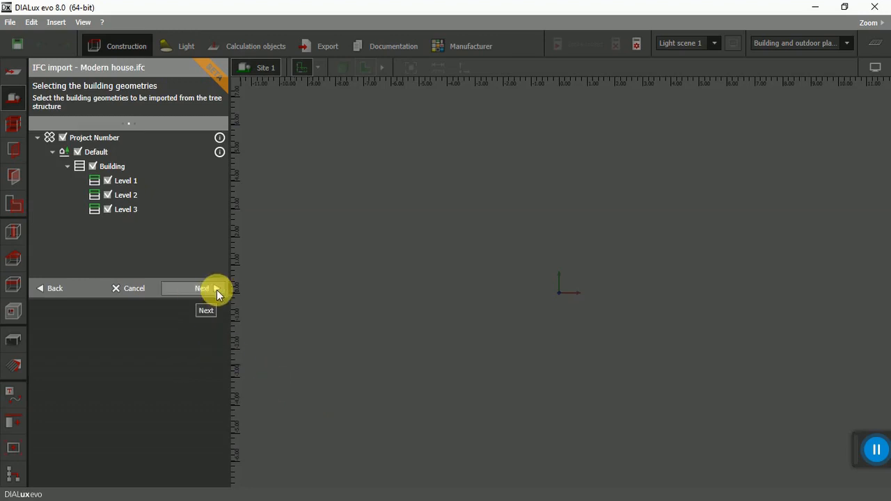
{"action": "mouse_move", "coordinate": [164, 212]}
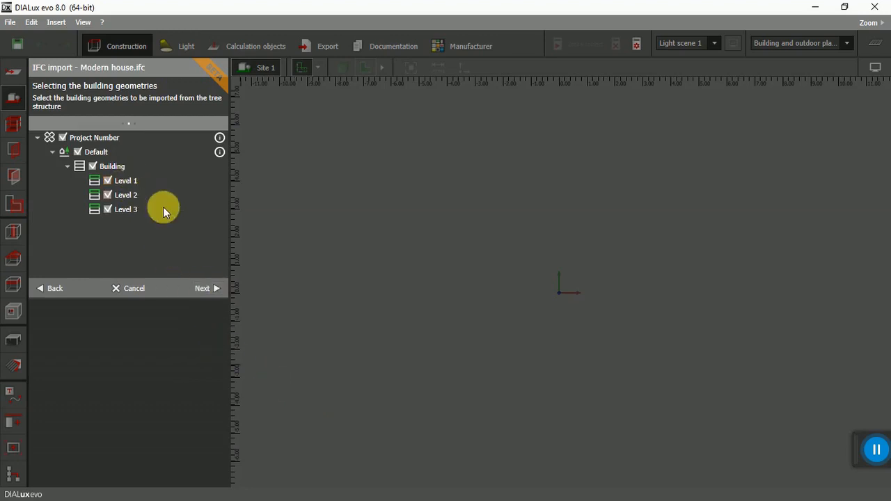
{"action": "mouse_move", "coordinate": [144, 210]}
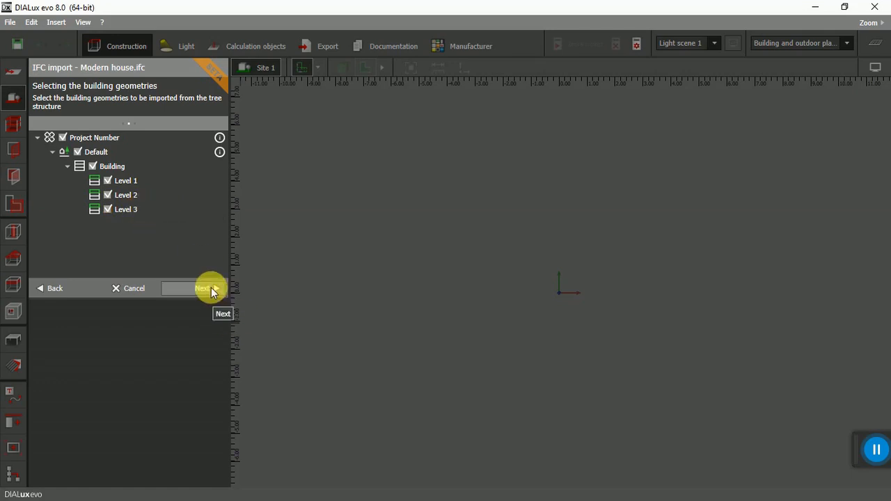
- Keep apertures, rooms, roof contours, ceilings and furniture ticked and finish the import
{"action": "left_click", "coordinate": [202, 288]}
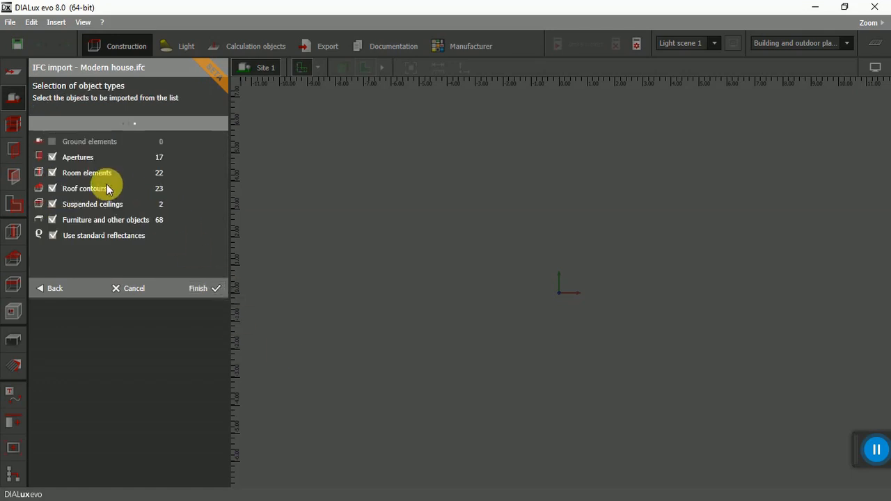
{"action": "mouse_move", "coordinate": [72, 172]}
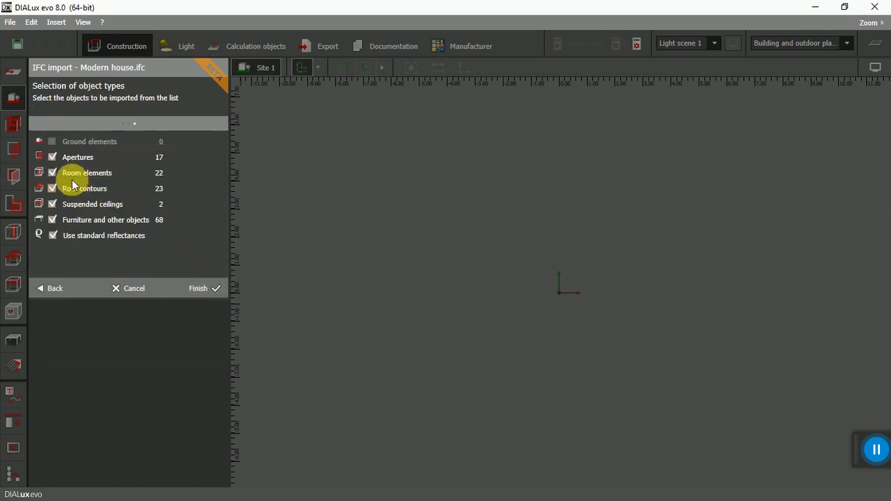
{"action": "mouse_move", "coordinate": [96, 189]}
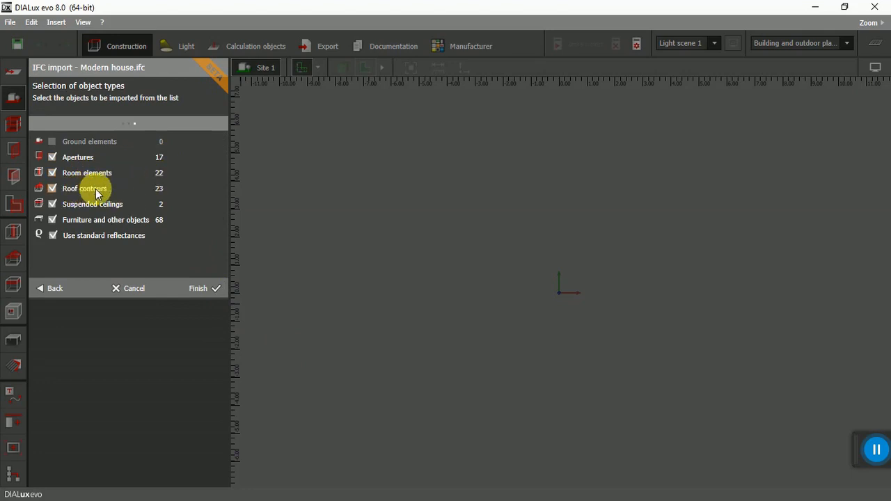
{"action": "mouse_move", "coordinate": [106, 214]}
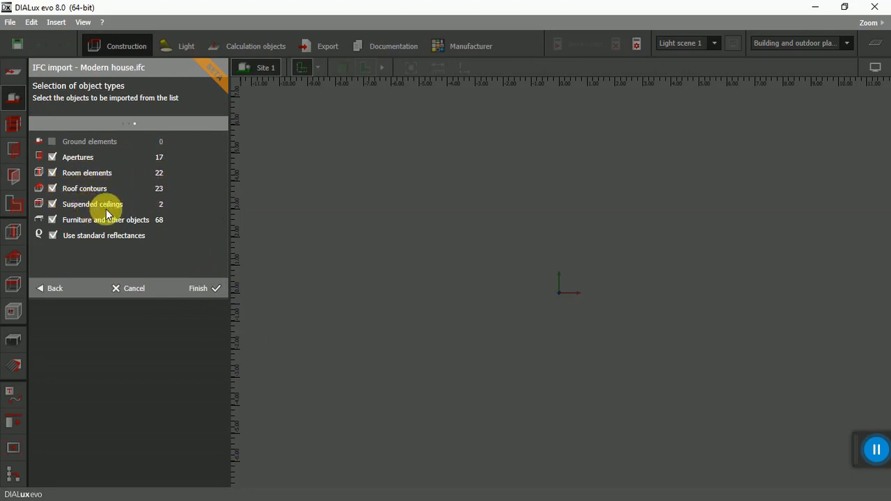
{"action": "mouse_move", "coordinate": [140, 222]}
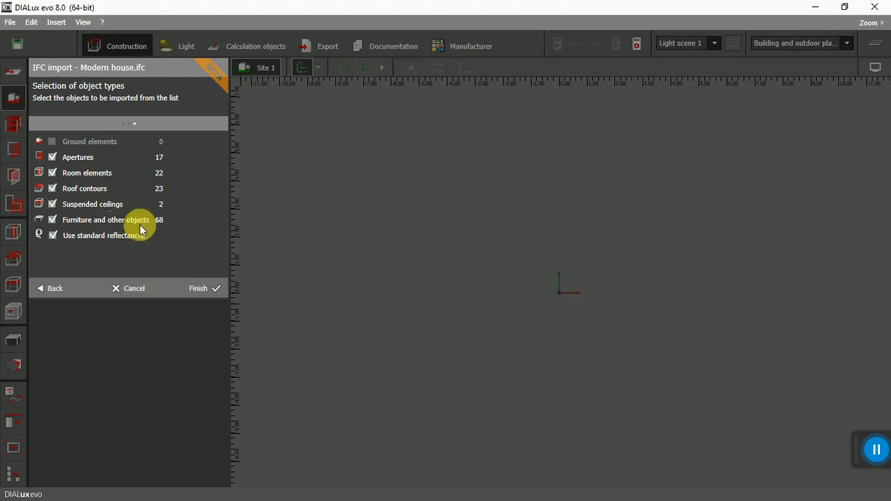
{"action": "mouse_move", "coordinate": [198, 288]}
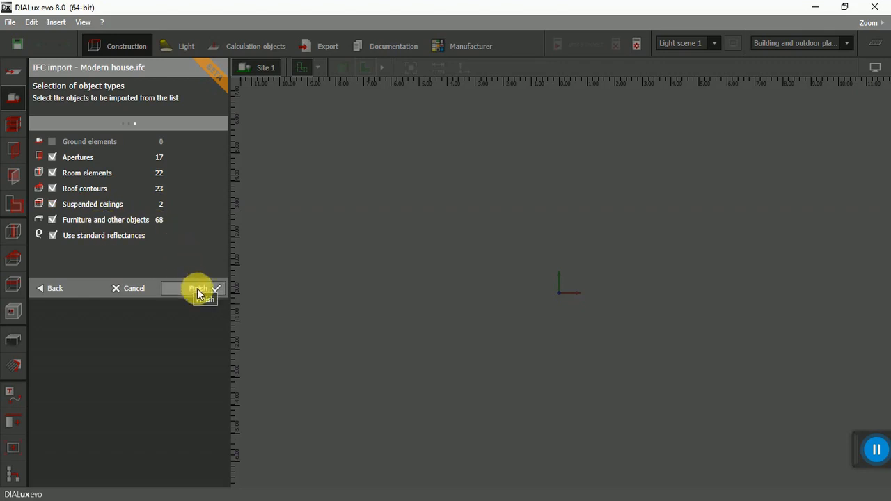
{"action": "left_click", "coordinate": [198, 288]}
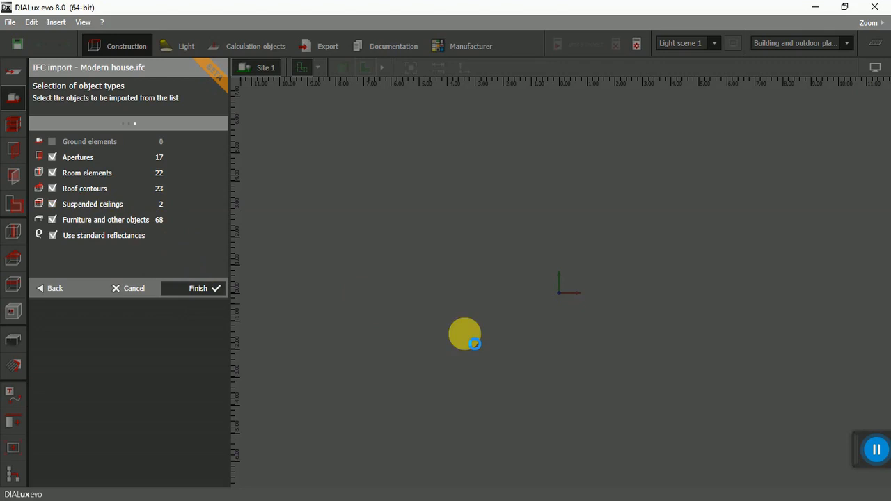
{"action": "left_click", "coordinate": [198, 288]}
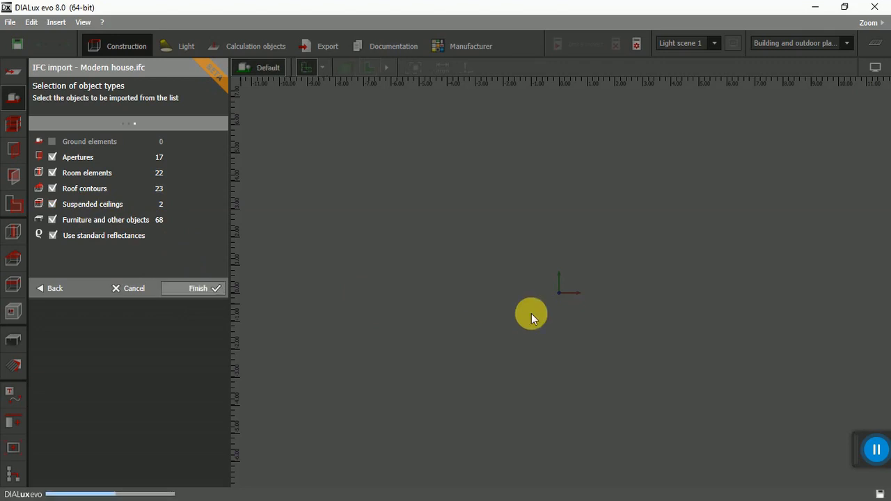
- Select the imported house as Building 1 showing its floor plan with rooms and furniture
{"action": "left_click", "coordinate": [198, 288]}
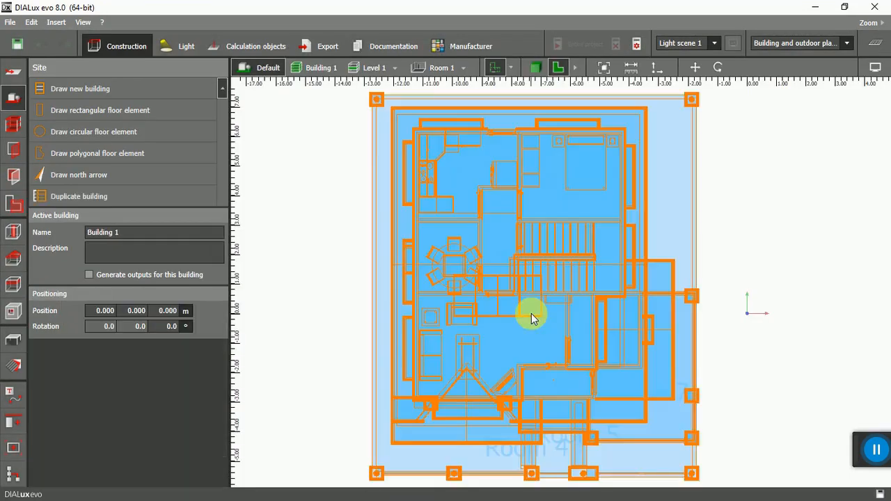
{"action": "mouse_move", "coordinate": [420, 292]}
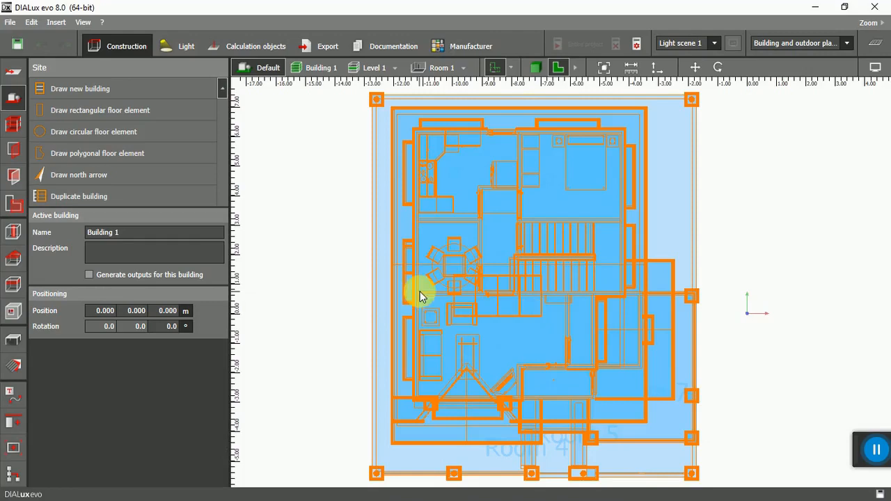
{"action": "mouse_move", "coordinate": [327, 292]}
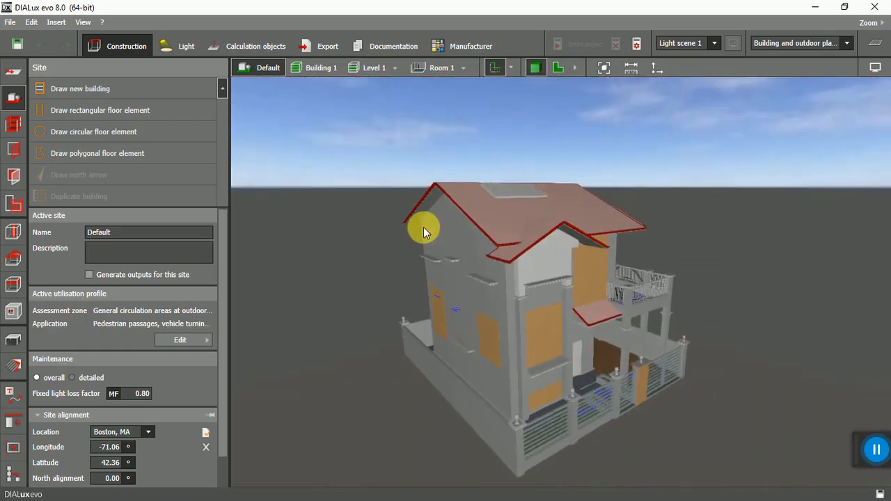
{"action": "left_click_drag", "start_coordinate": [425, 229], "coordinate": [564, 429]}
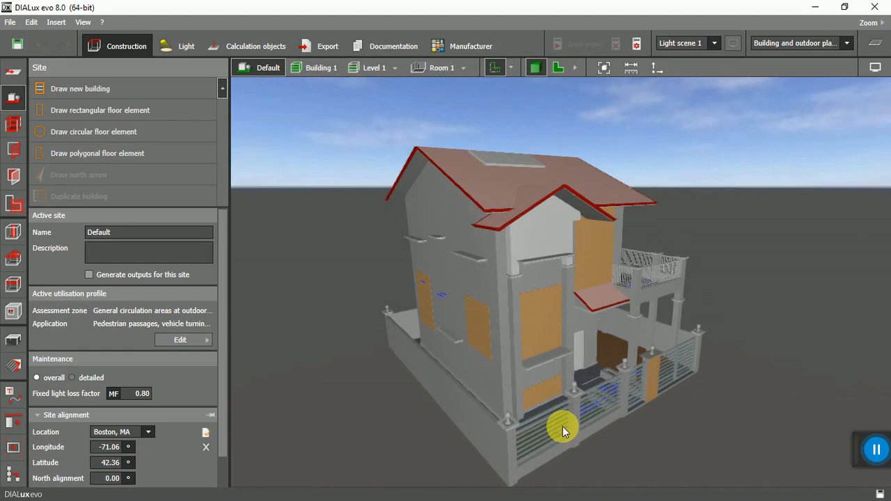
{"action": "mouse_move", "coordinate": [471, 245]}
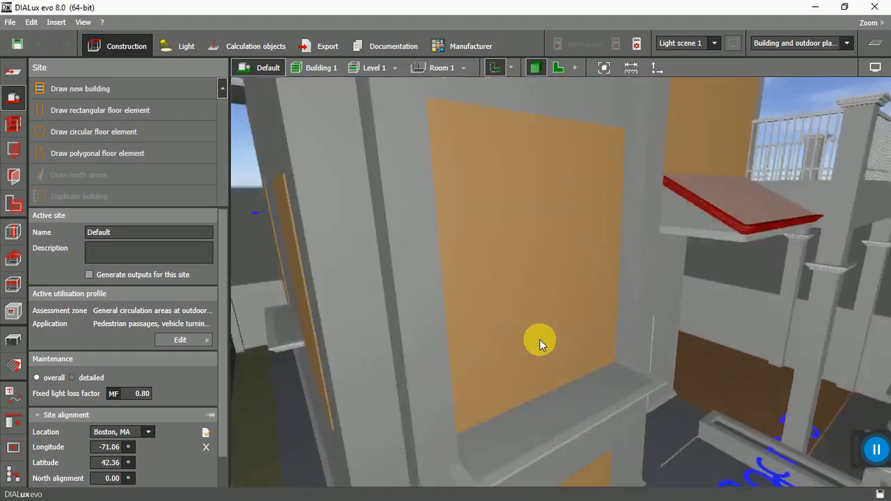
{"action": "left_click_drag", "start_coordinate": [540, 342], "coordinate": [601, 331]}
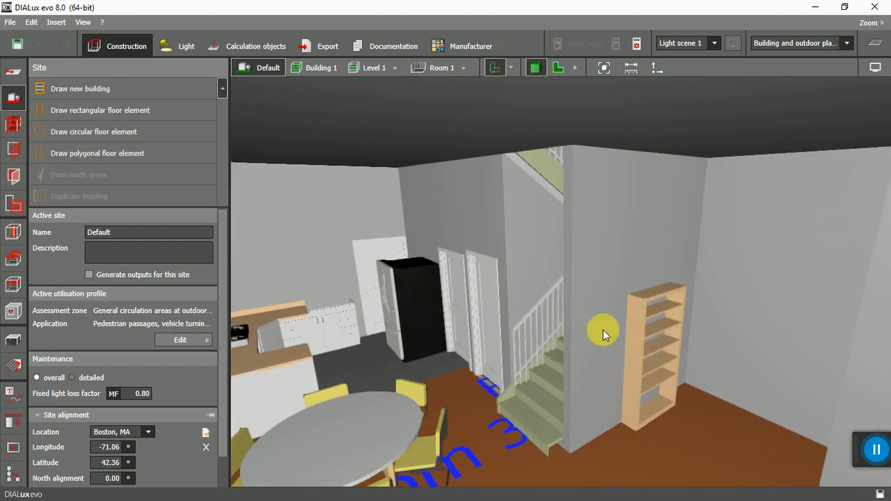
{"action": "left_click_drag", "start_coordinate": [602, 332], "coordinate": [559, 319]}
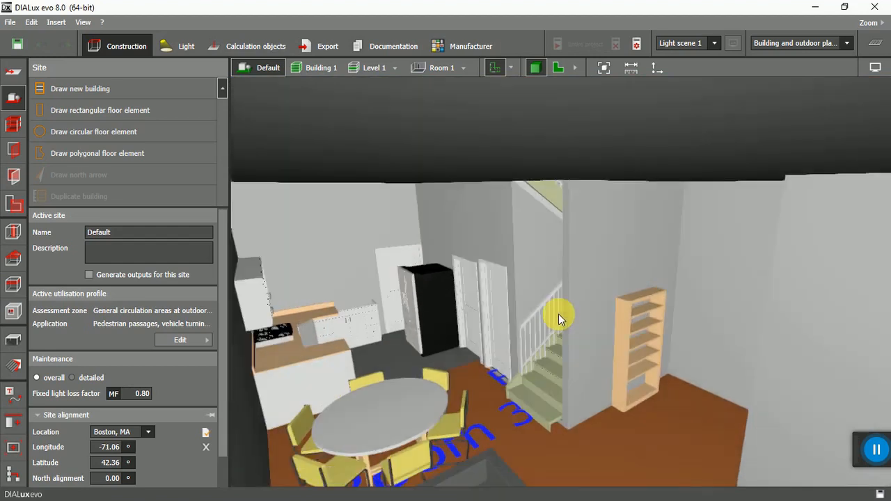
{"action": "left_click_drag", "start_coordinate": [560, 319], "coordinate": [540, 193]}
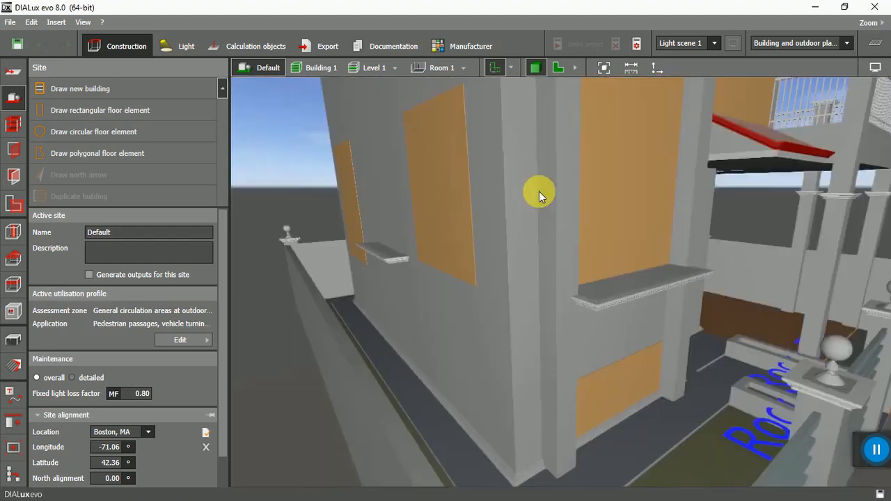
{"action": "left_click_drag", "start_coordinate": [540, 193], "coordinate": [515, 124]}
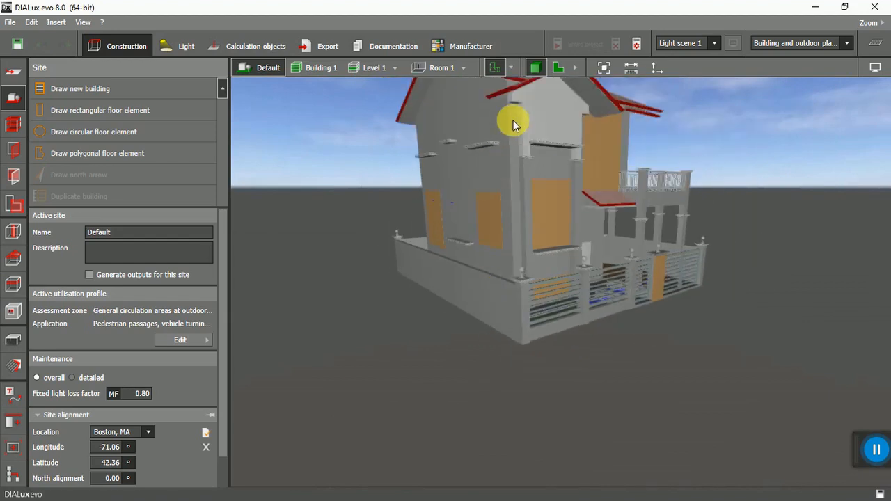
{"action": "left_click_drag", "start_coordinate": [516, 122], "coordinate": [456, 215]}
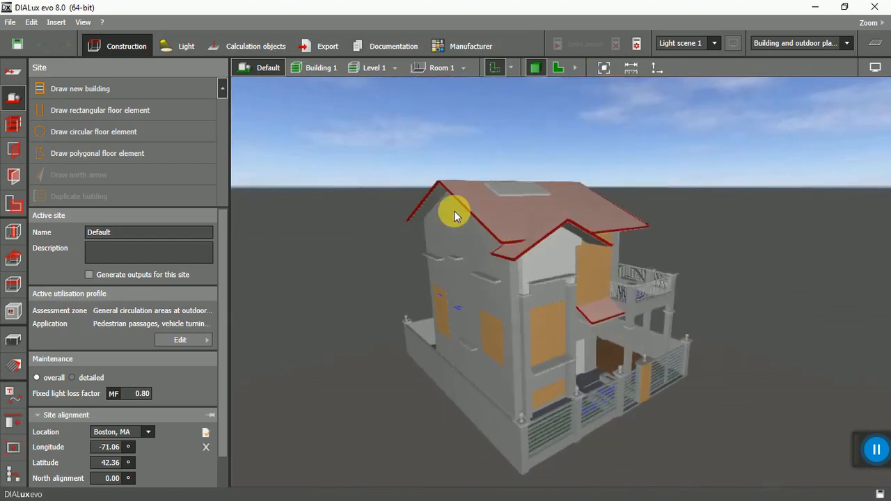